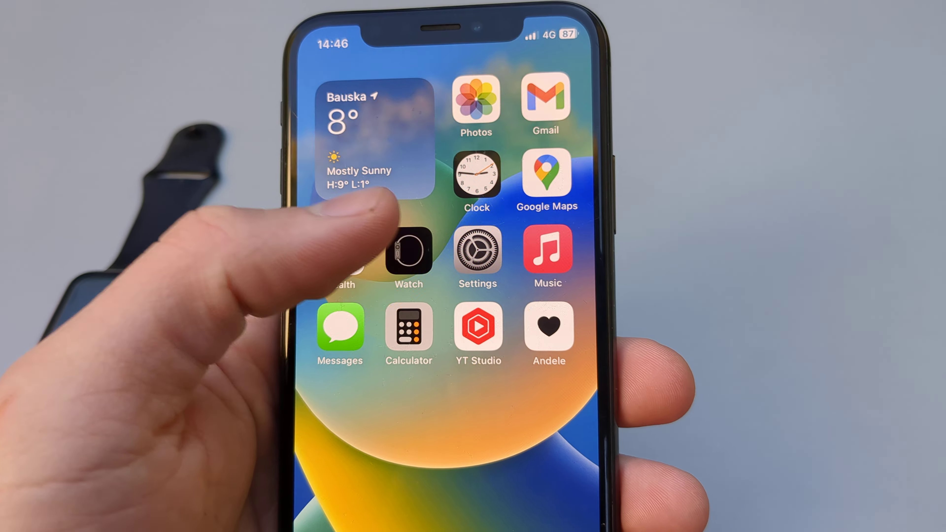
Launch the Watch companion app from the home screen to its My Watch page
{"action": "left_click", "coordinate": [409, 251]}
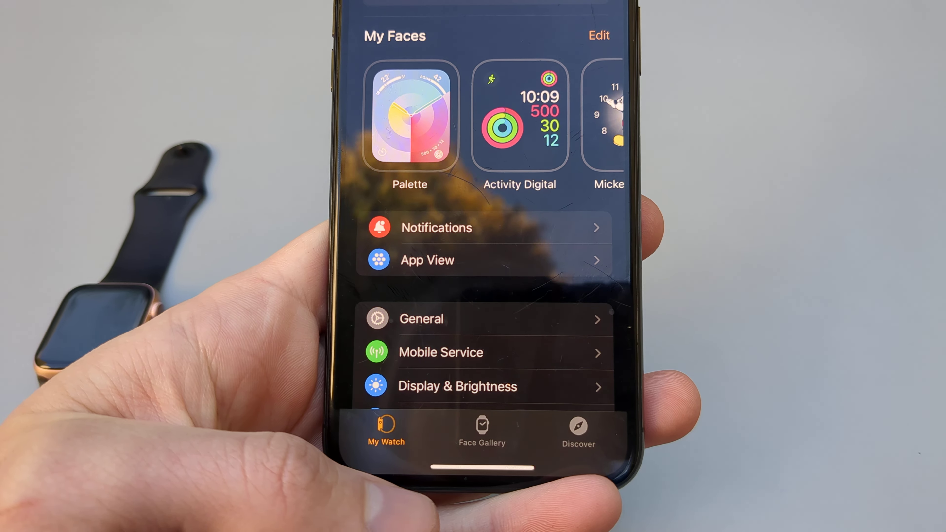
{"action": "scroll", "scroll_direction": "down", "scroll_amount": 3}
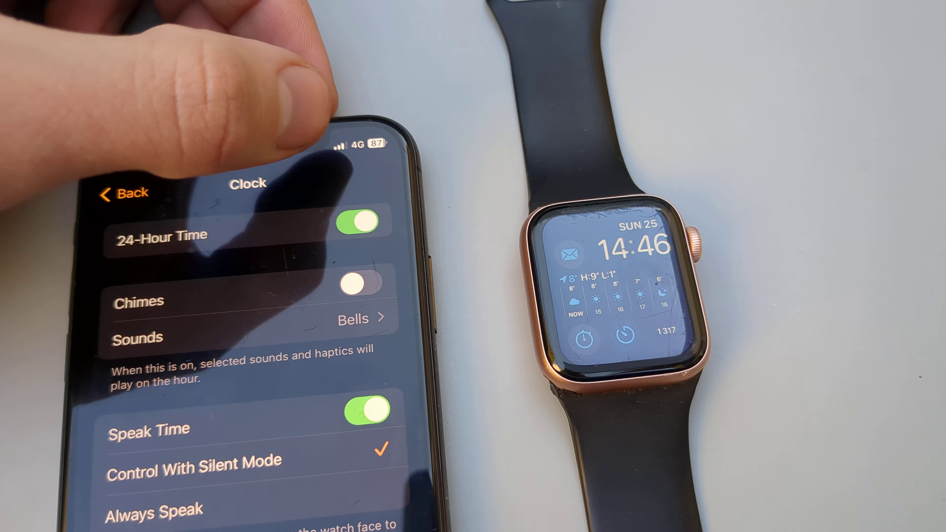
Turn 24-Hour Time off (watch shows 2:46), then back on (shows 14:46)
{"action": "left_click", "coordinate": [356, 221]}
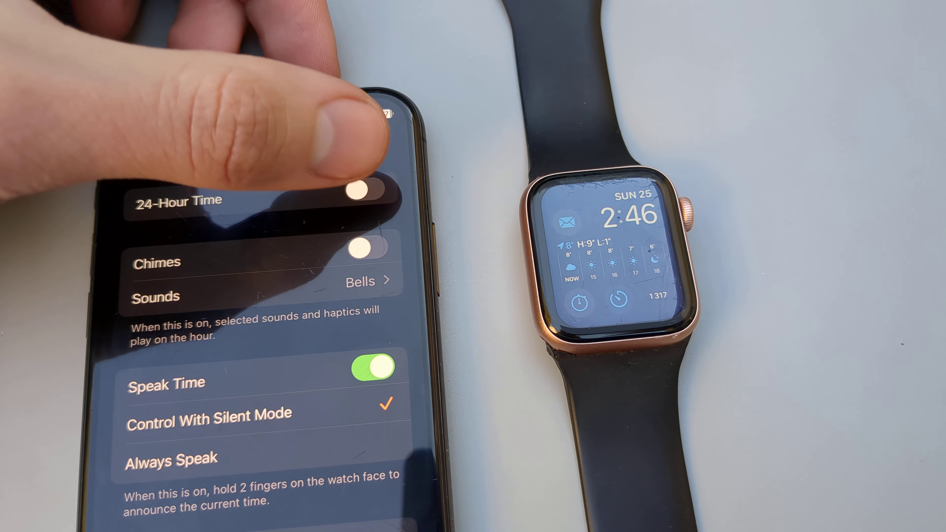
{"action": "left_click", "coordinate": [372, 193]}
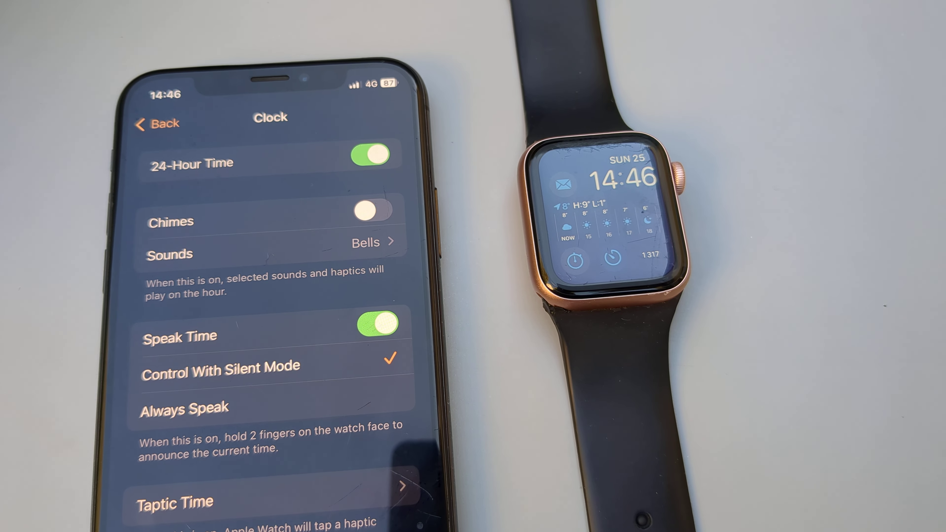